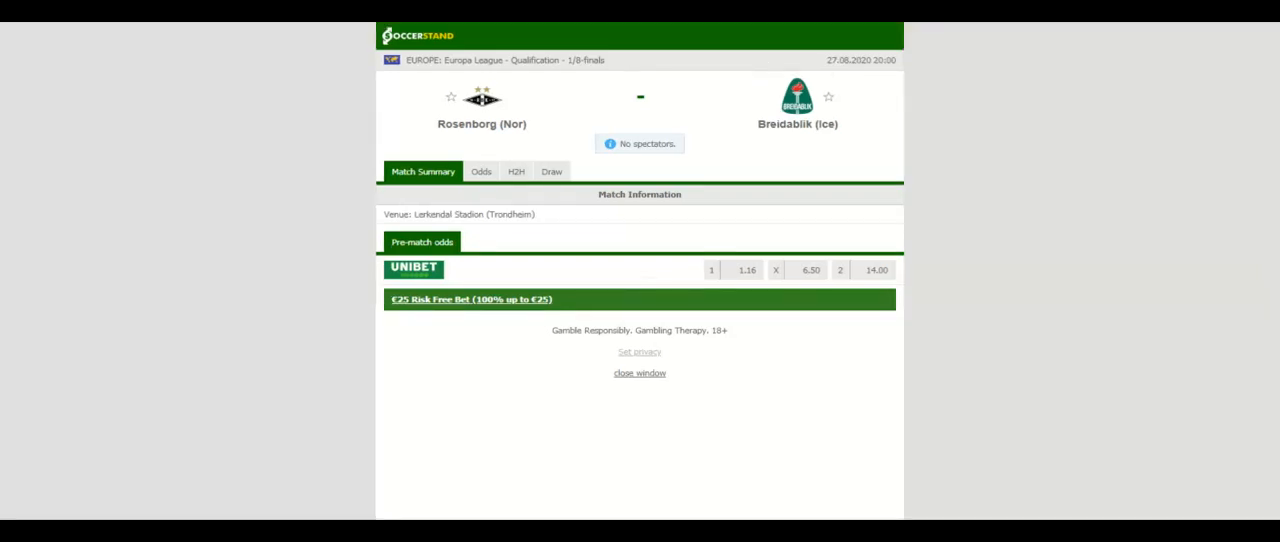
Show the H2H records of recent Rosenborg and Breidablik matches
left_click(516, 172)
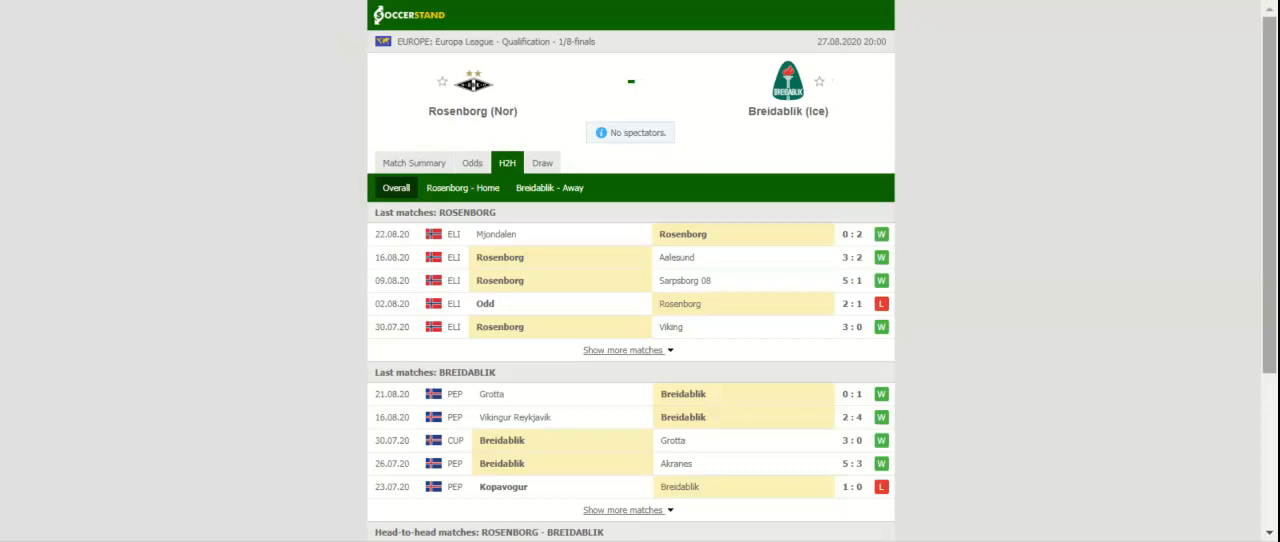
Scroll down to the bookmakers' 1X2 odds table for the match
scroll("down", 3)
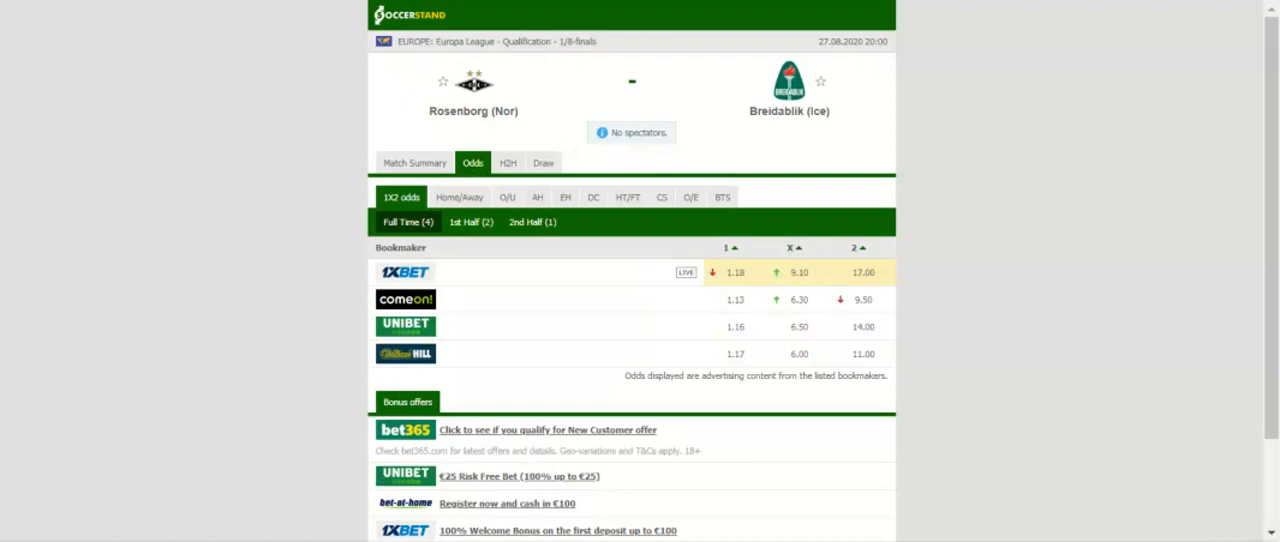
Switch to the Asian handicap odds showing 1xBet lines across handicap values
left_click(536, 196)
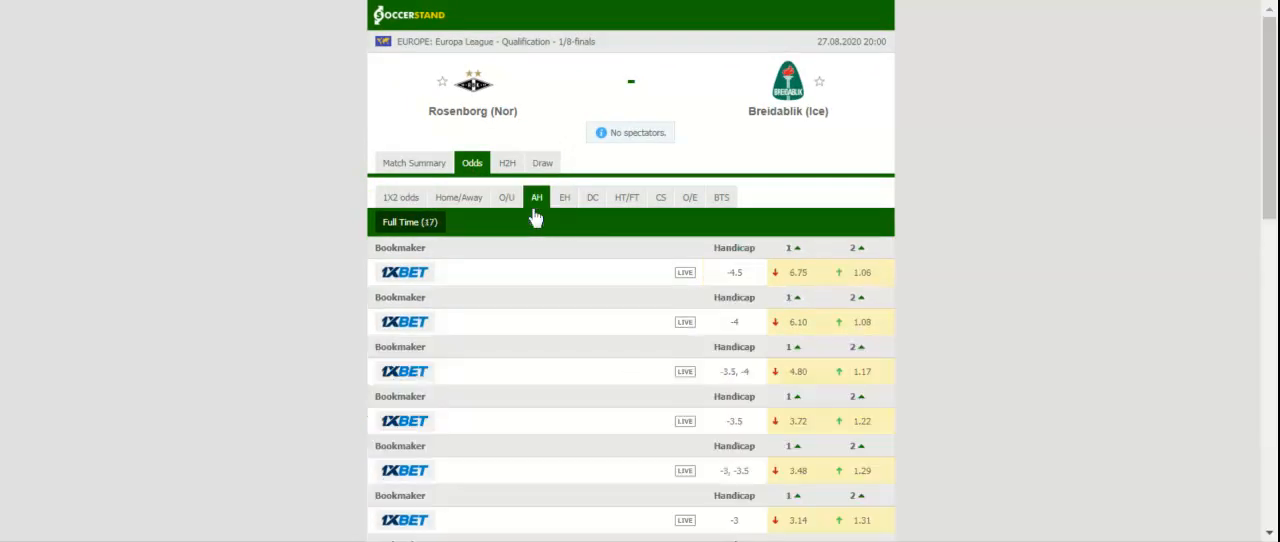
Switch to the European handicap odds with the Unibet line at handicap -2
left_click(564, 196)
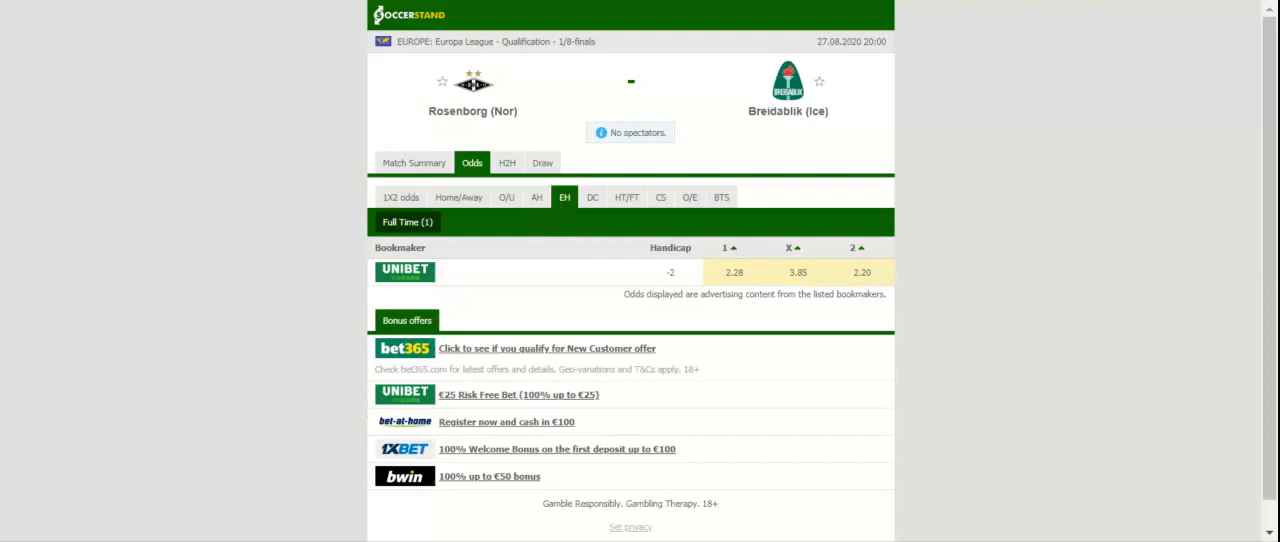
mouse_move(544, 192)
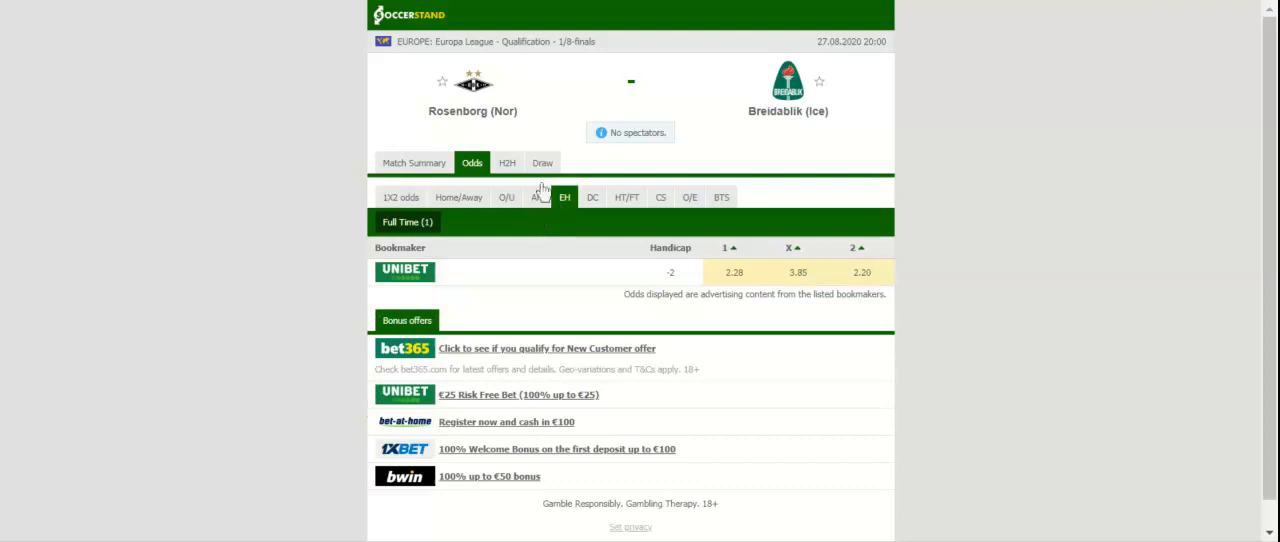